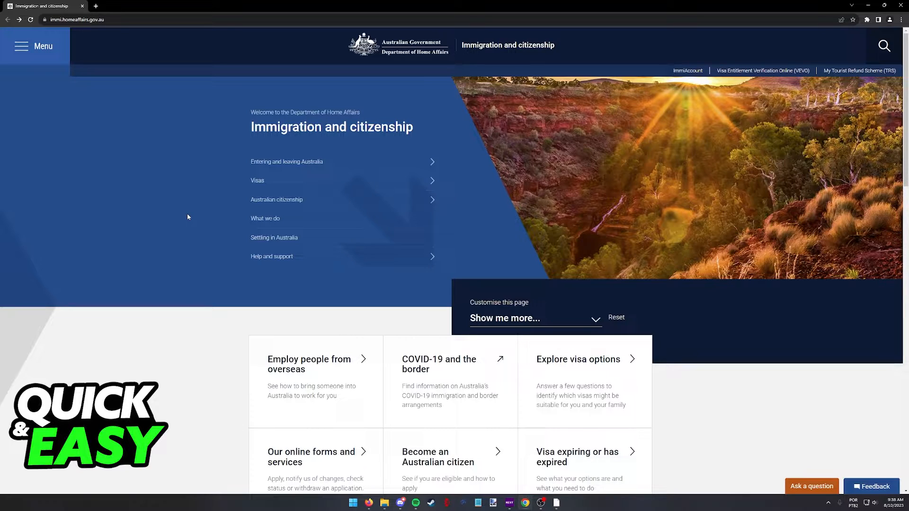
pyautogui.moveTo(381, 51)
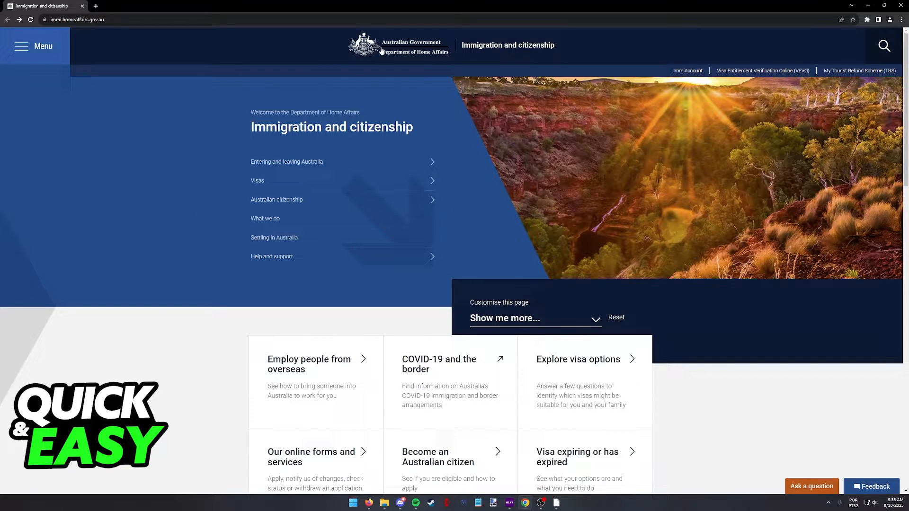
# Navigate via the site menu to the Health page under Meeting our requirements.
pyautogui.click(75, 18)
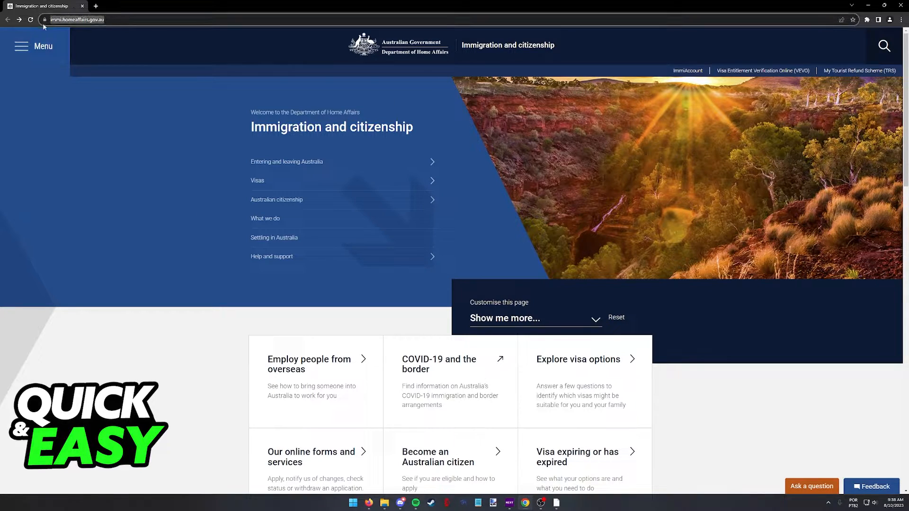
pyautogui.moveTo(259, 180)
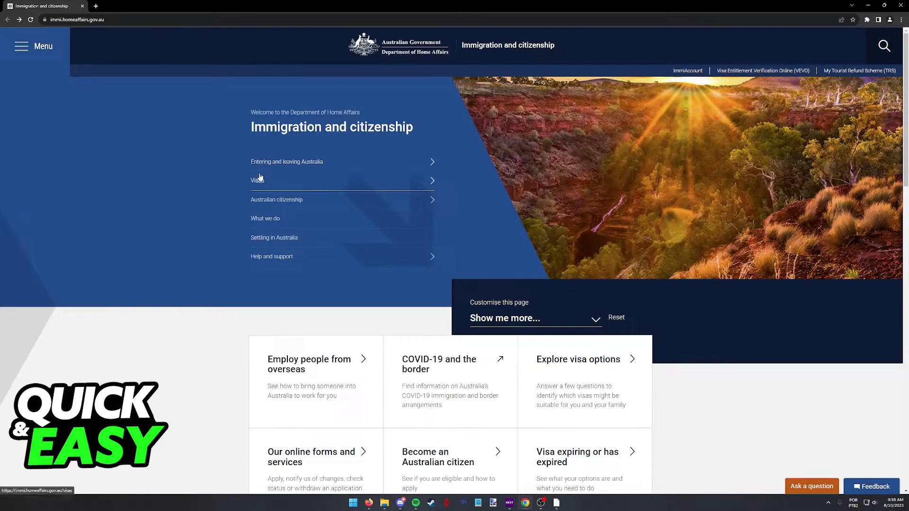
pyautogui.moveTo(261, 302)
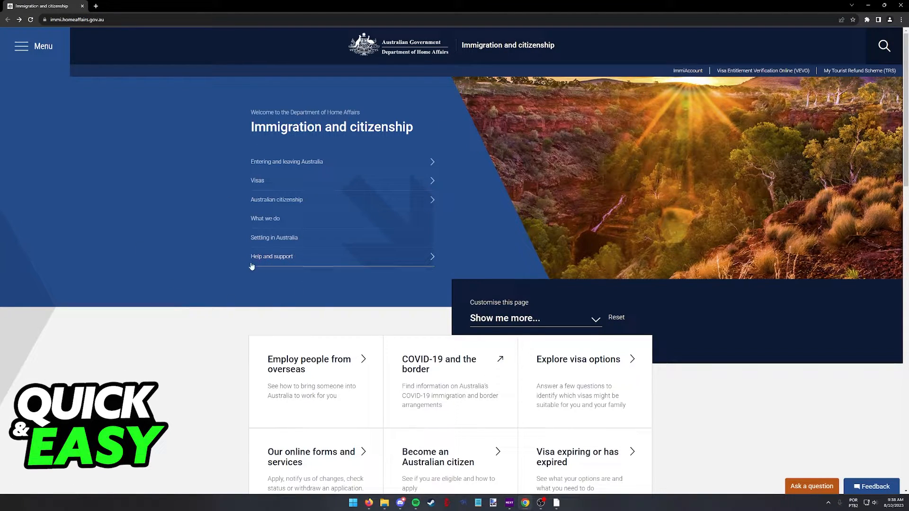
pyautogui.click(272, 257)
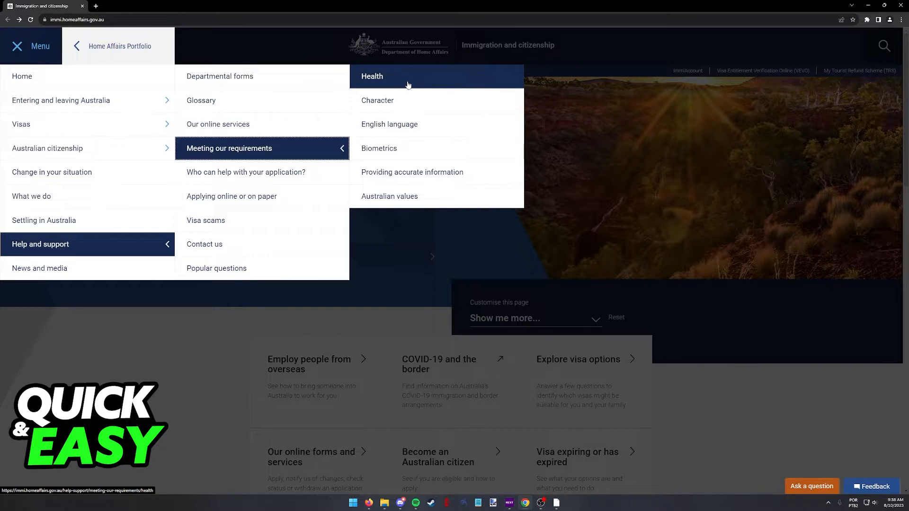
pyautogui.moveTo(49, 244)
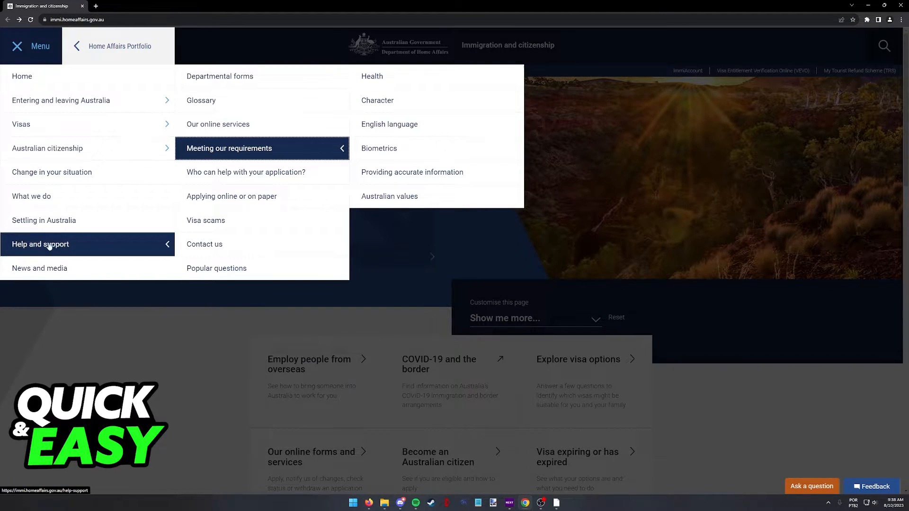
pyautogui.moveTo(377, 100)
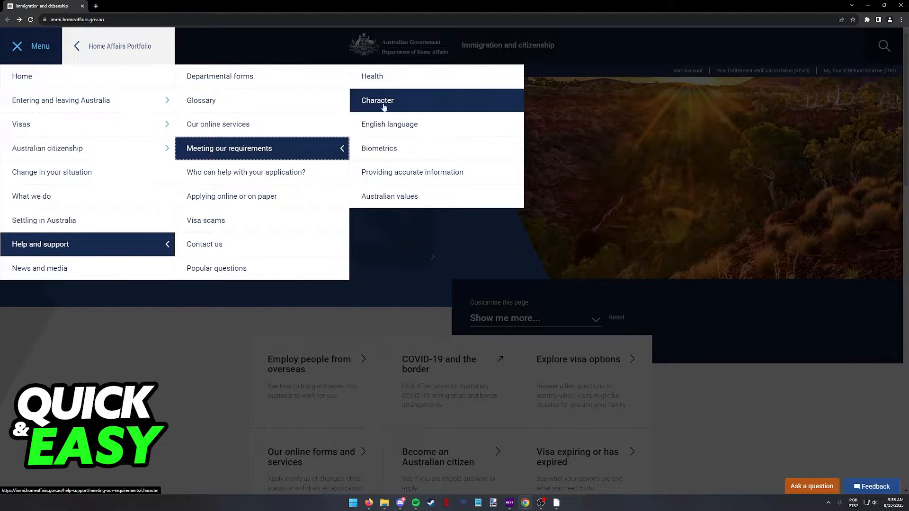
pyautogui.click(371, 76)
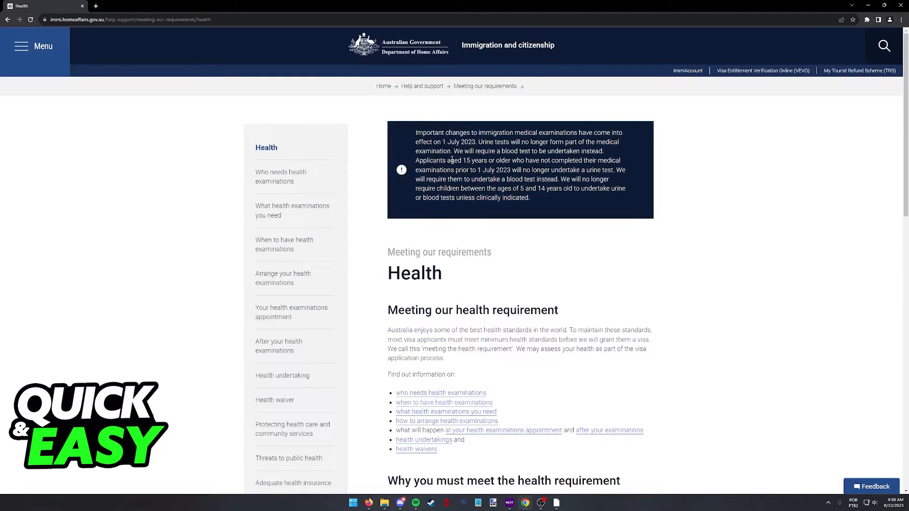
# Open 'Arrange your health examinations' from the Health page's left sidebar.
pyautogui.scroll(-3)
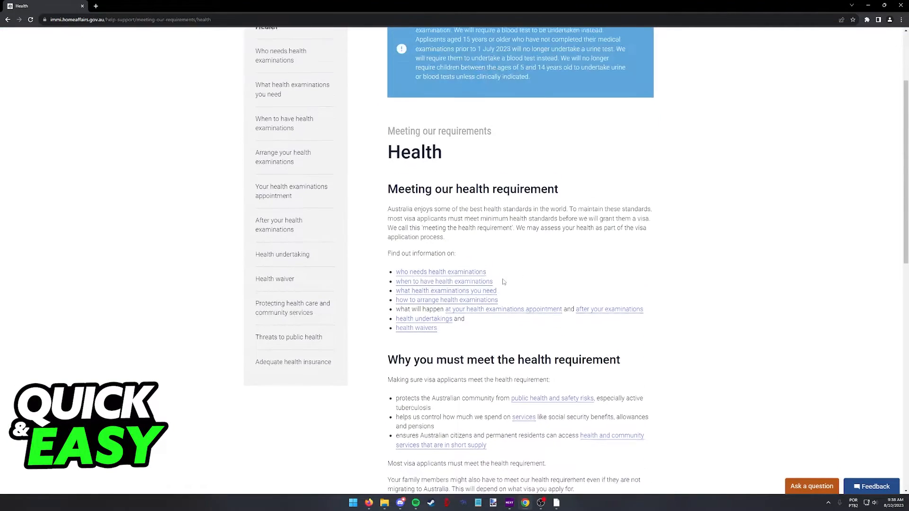
pyautogui.scroll(3)
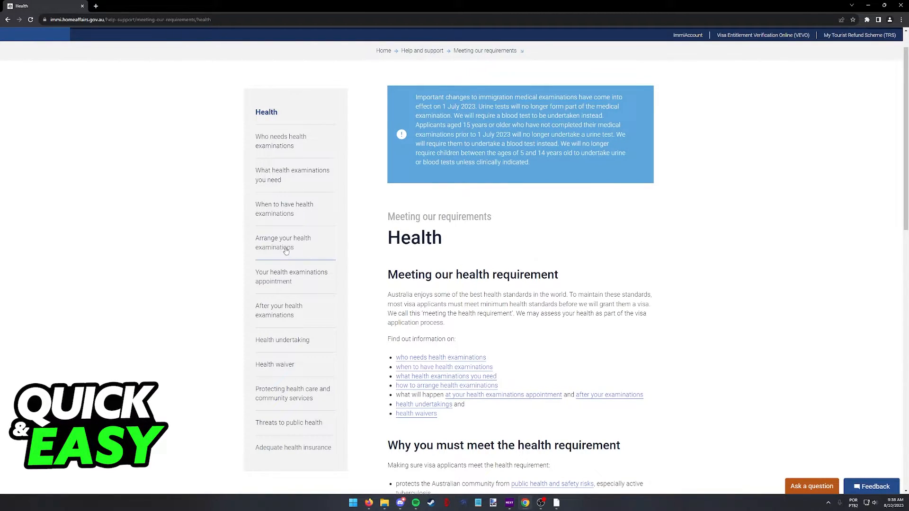
pyautogui.click(283, 242)
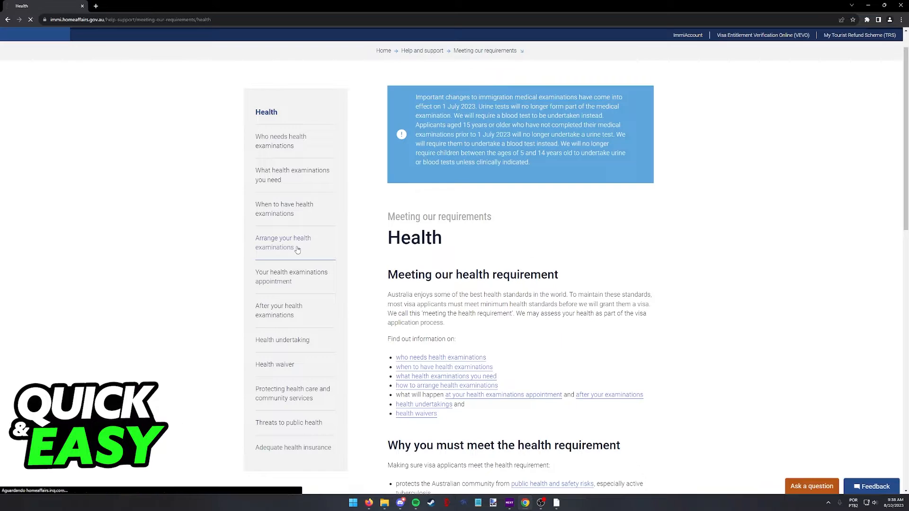
pyautogui.click(283, 242)
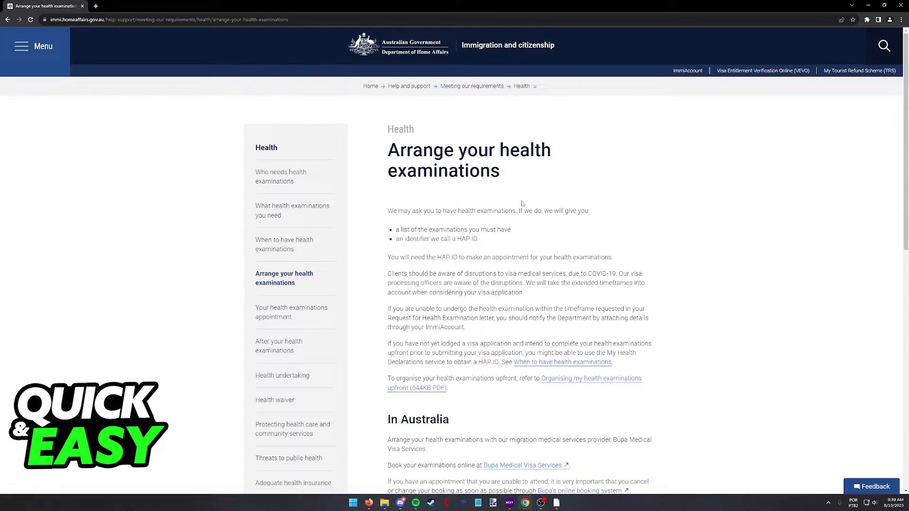
pyautogui.scroll(-3)
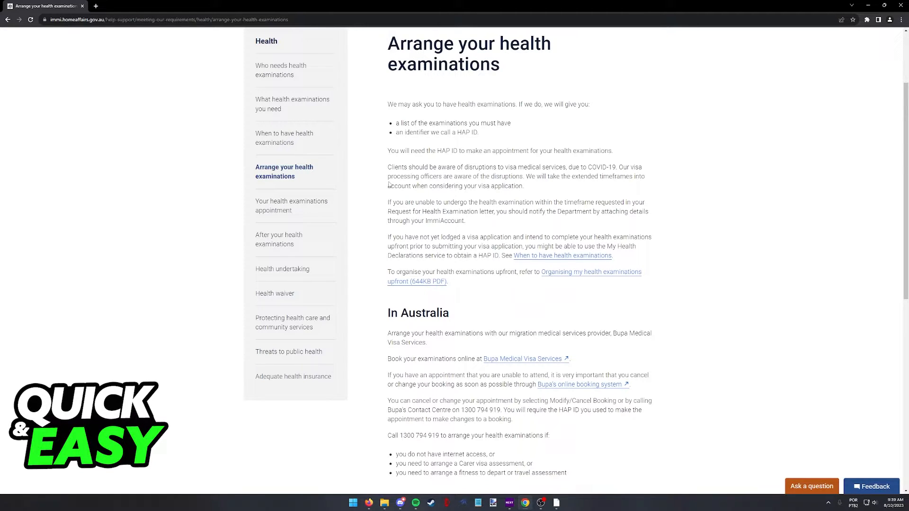
pyautogui.moveTo(415, 129)
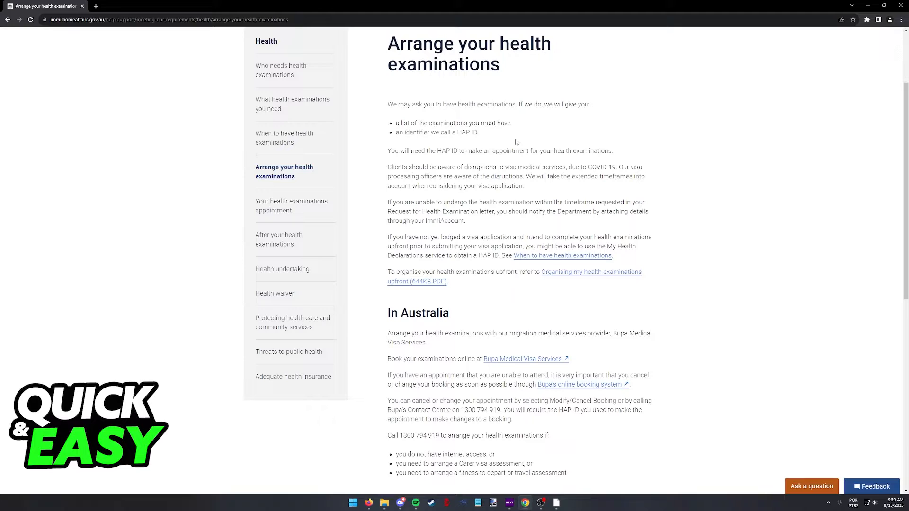
pyautogui.moveTo(452, 162)
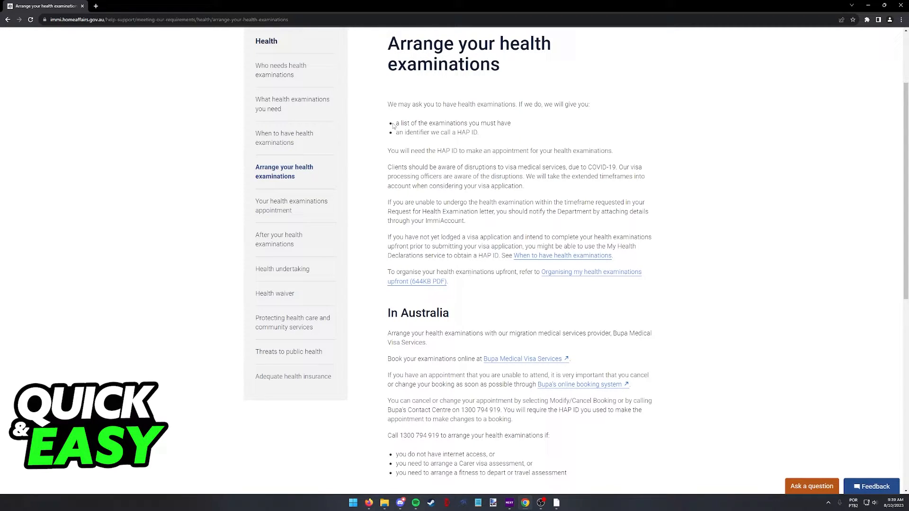
pyautogui.scroll(-3)
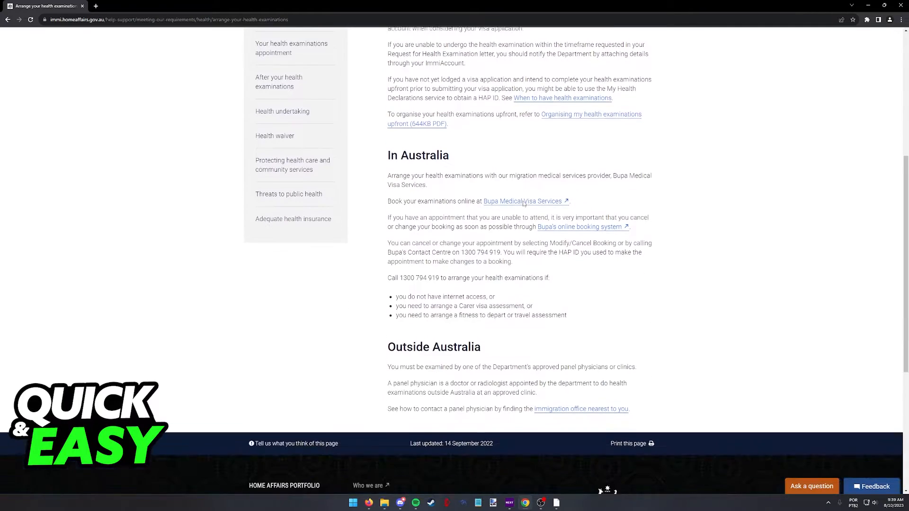
# Open the 'Bupa Medical Visa Services' link under In Australia in a new tab.
pyautogui.scroll(-3)
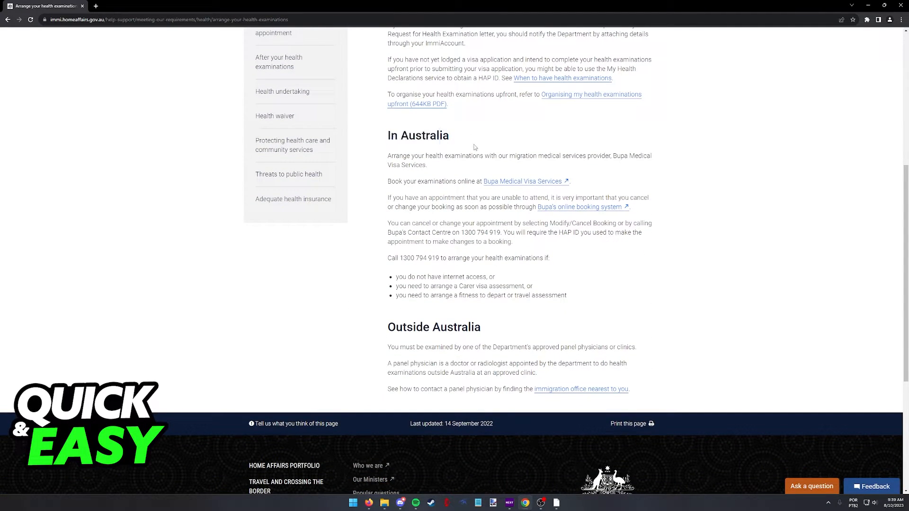
pyautogui.doubleClick(418, 136)
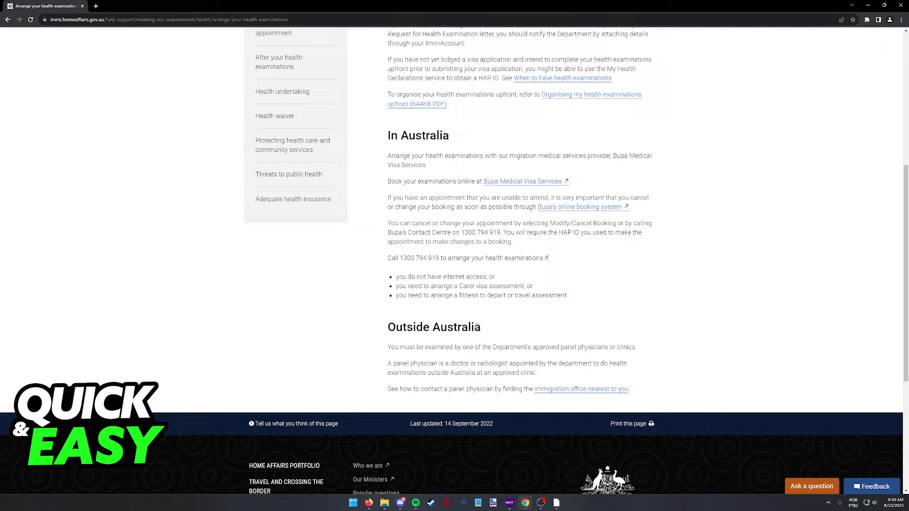
pyautogui.moveTo(516, 184)
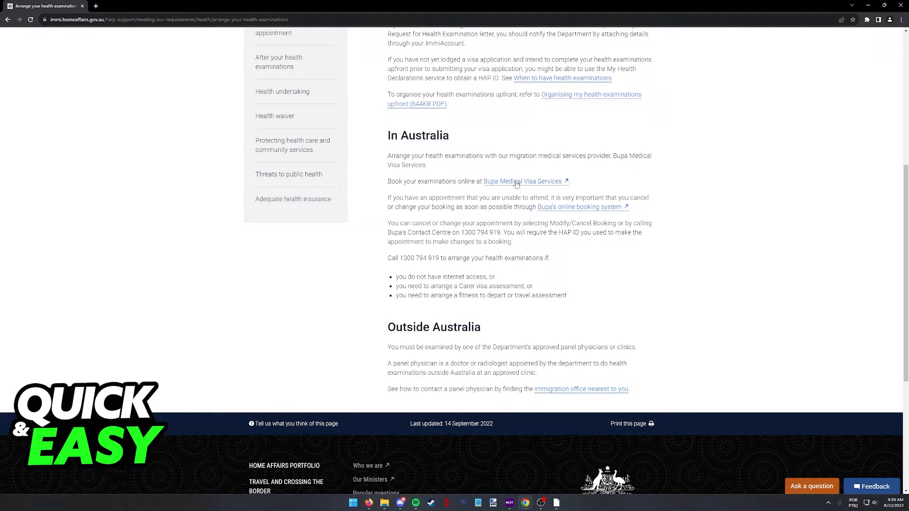
pyautogui.moveTo(542, 185)
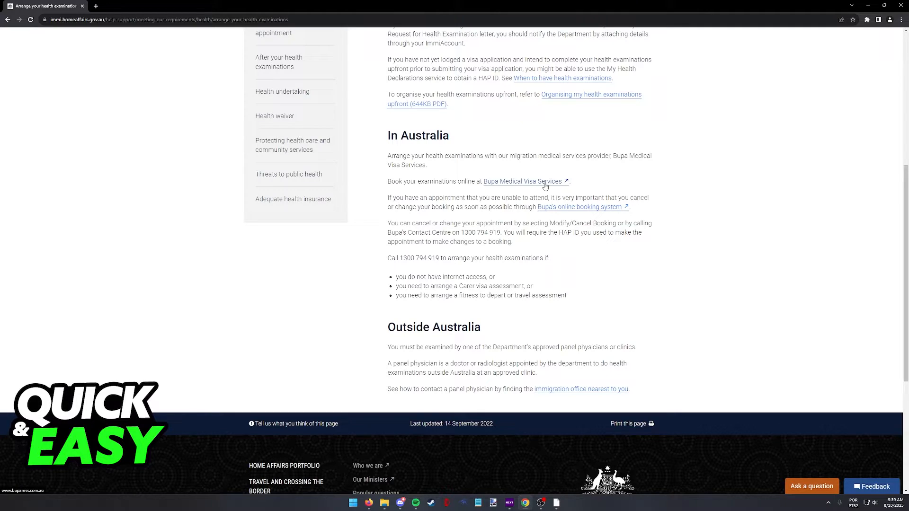
pyautogui.click(523, 182)
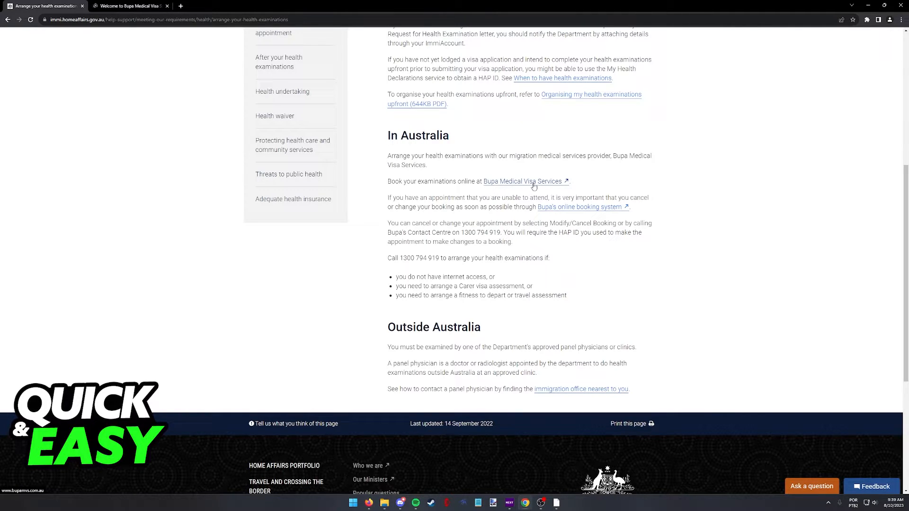
pyautogui.moveTo(489, 182)
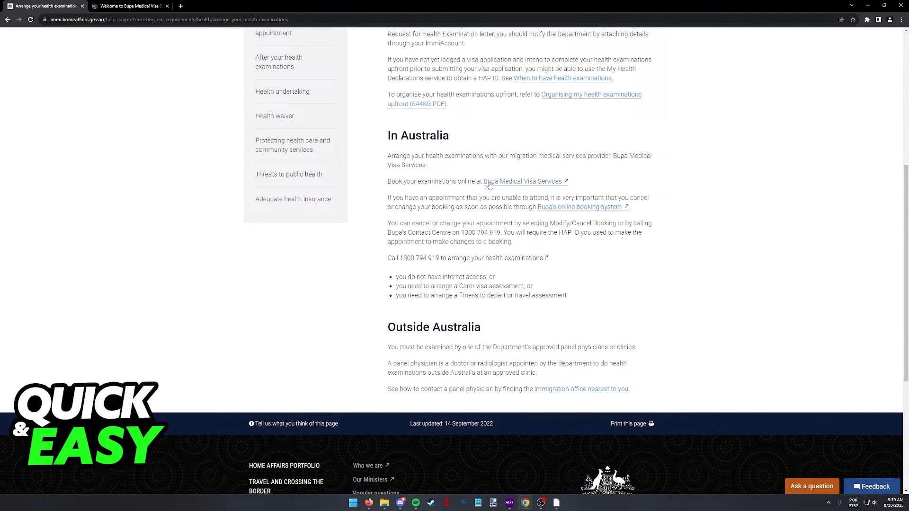
pyautogui.doubleClick(418, 258)
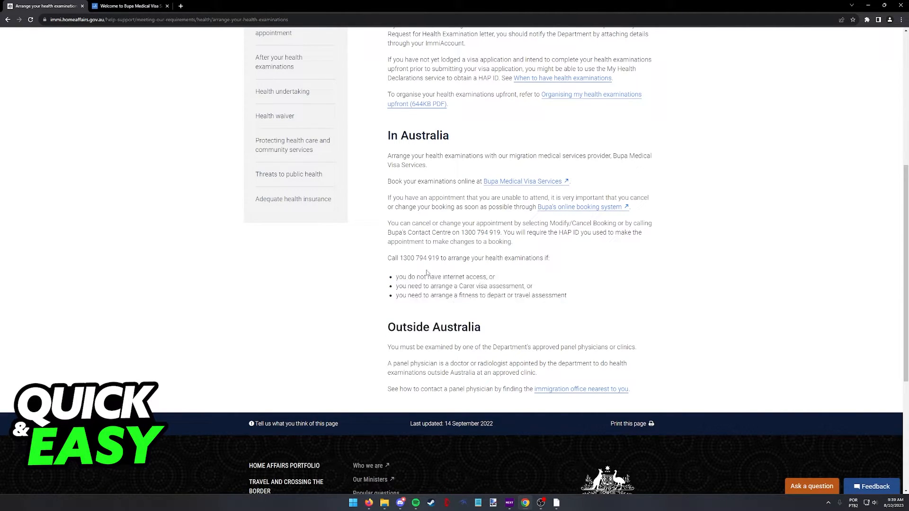
pyautogui.moveTo(499, 337)
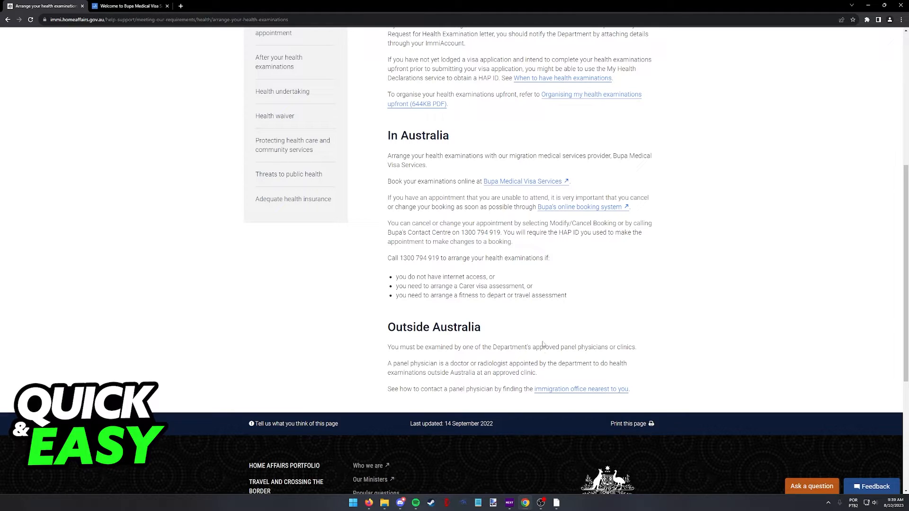
pyautogui.moveTo(550, 392)
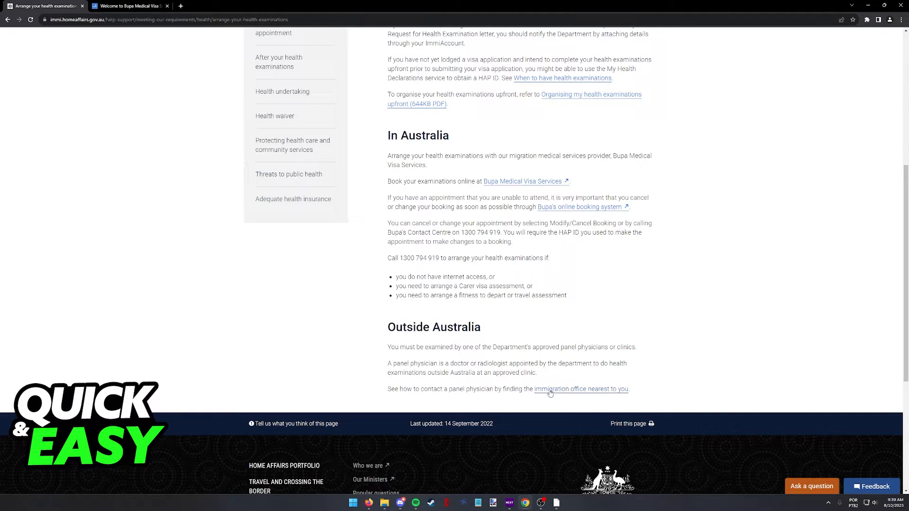
pyautogui.moveTo(581, 389)
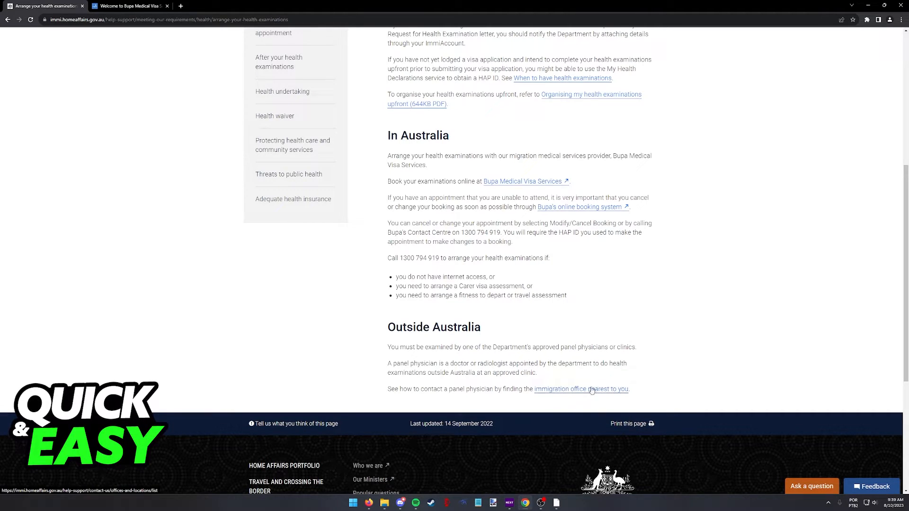
pyautogui.scroll(3)
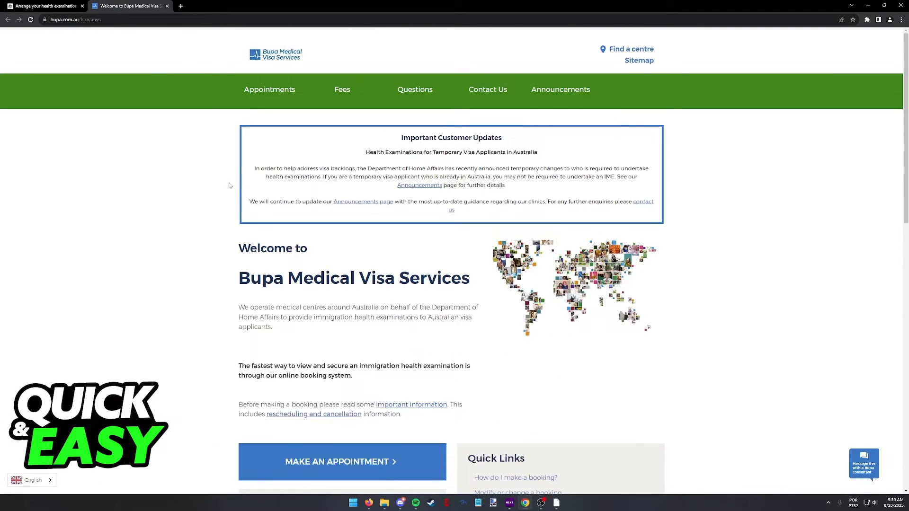
pyautogui.moveTo(159, 146)
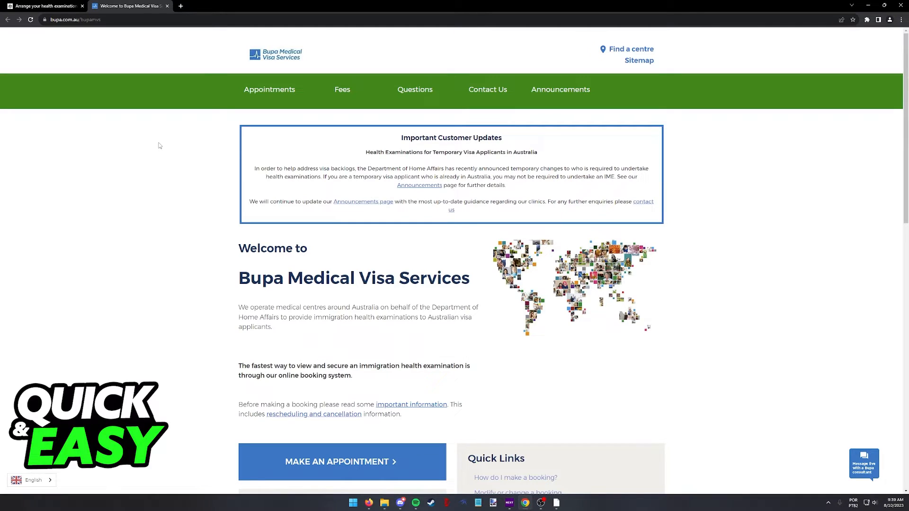
# From the Bupa welcome page, choose 'MAKE AN APPOINTMENT' to reach the online booking system.
pyautogui.scroll(-3)
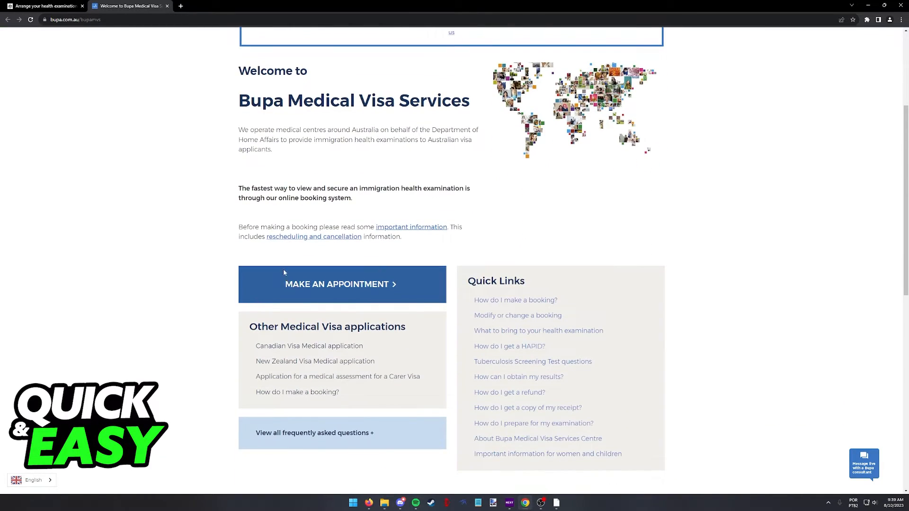
pyautogui.click(44, 5)
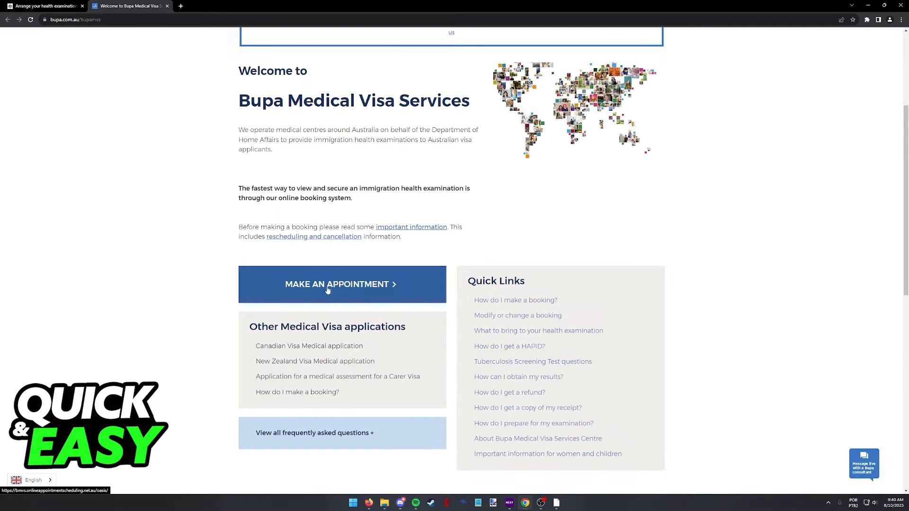
pyautogui.click(342, 285)
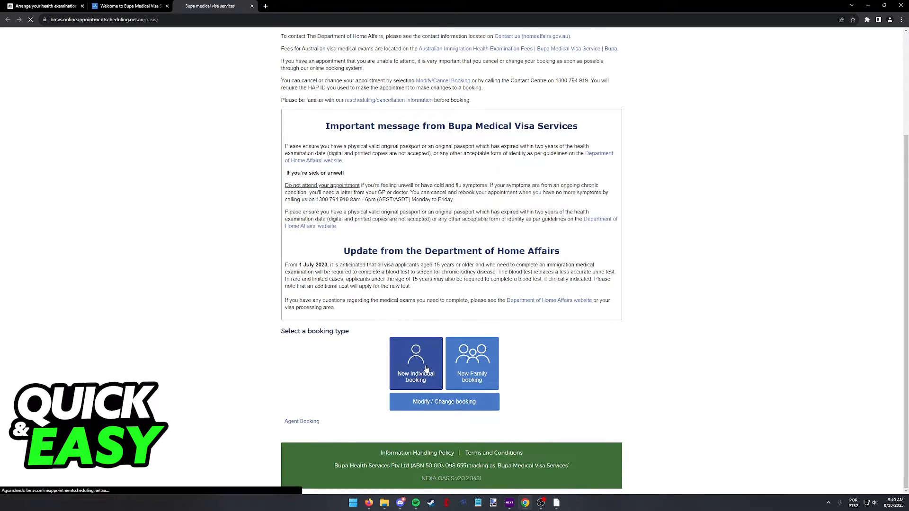
# Start a New Individual booking and block the location-sharing prompt at the choose-a-location step.
pyautogui.scroll(3)
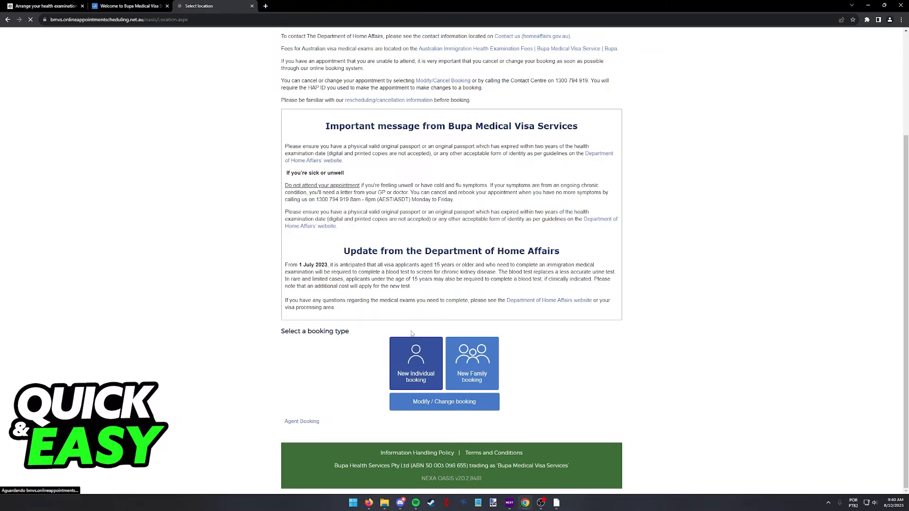
pyautogui.click(415, 363)
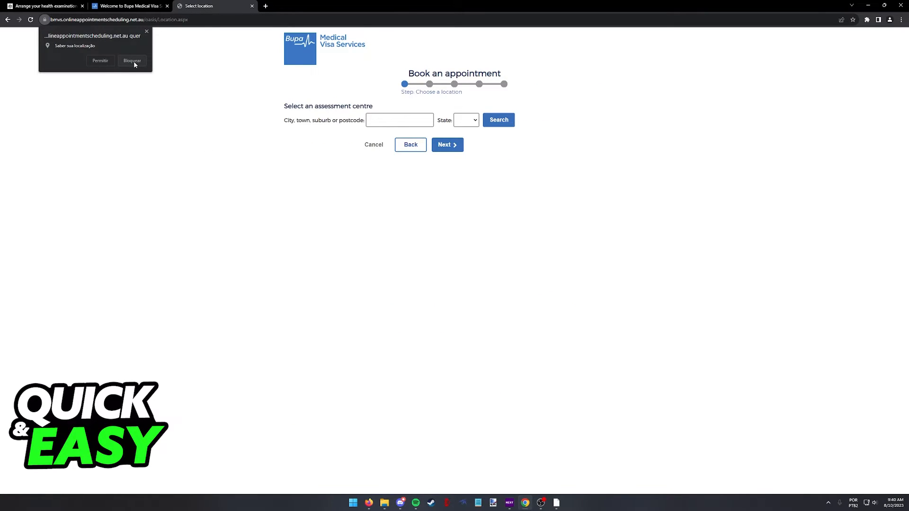
pyautogui.click(132, 60)
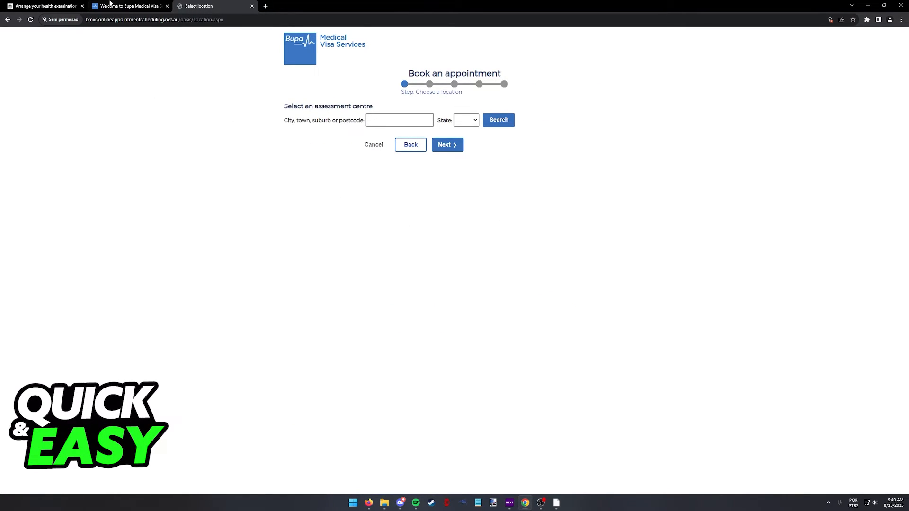
# Return to the Home Affairs health examinations tab and scroll to its top.
pyautogui.click(44, 5)
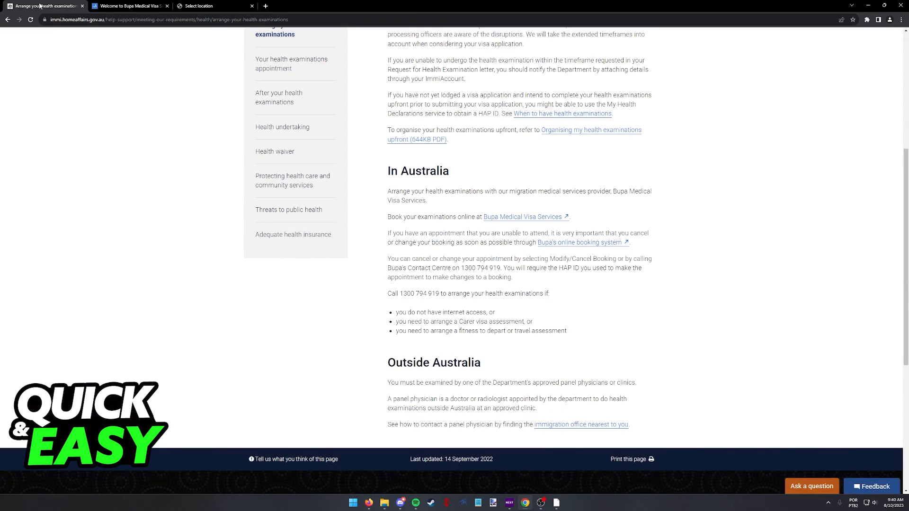
pyautogui.scroll(3)
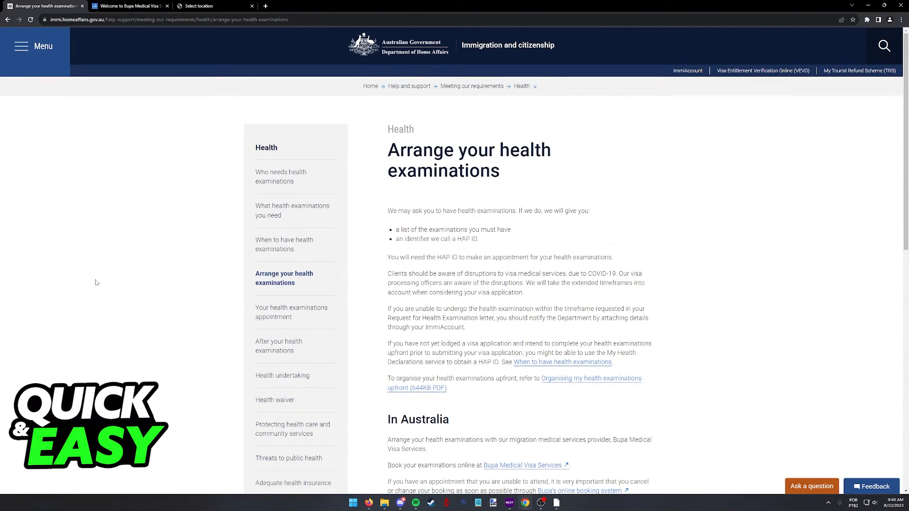